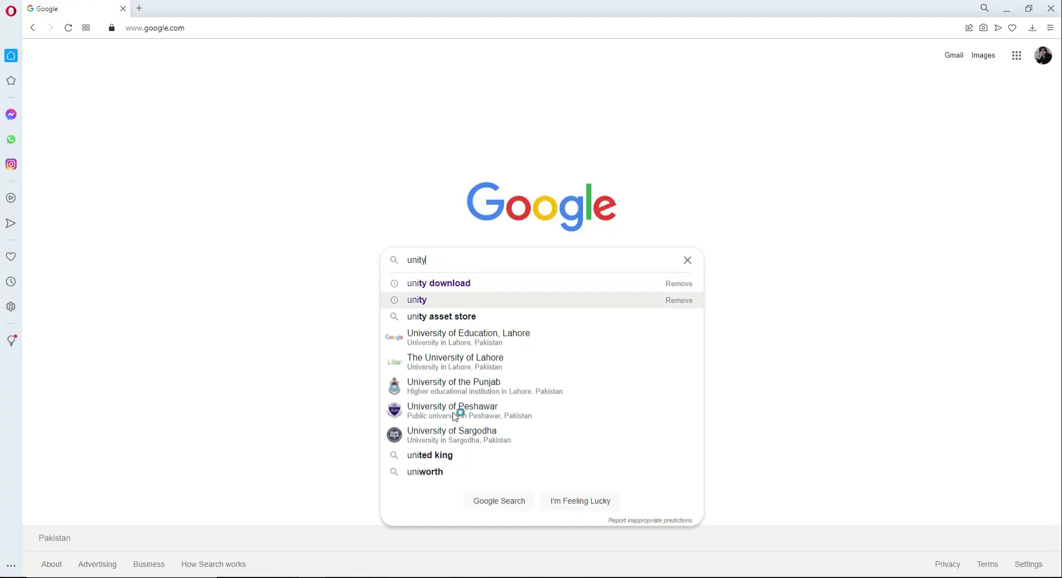
Search Google for 'unity' and reach the Unity Store installer page via 'Go here' for returning users
left_click(416, 299)
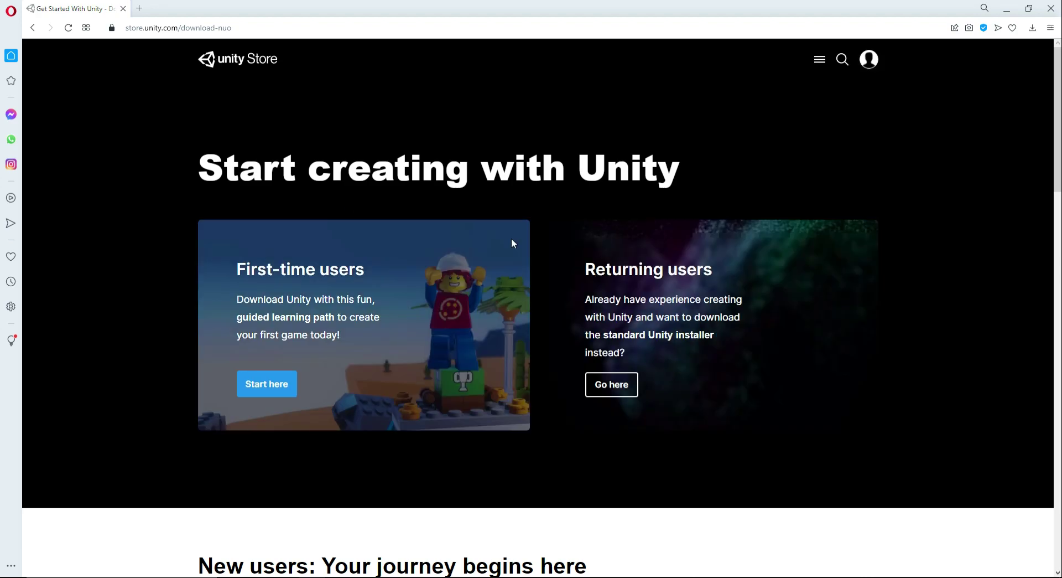
mouse_move(625, 395)
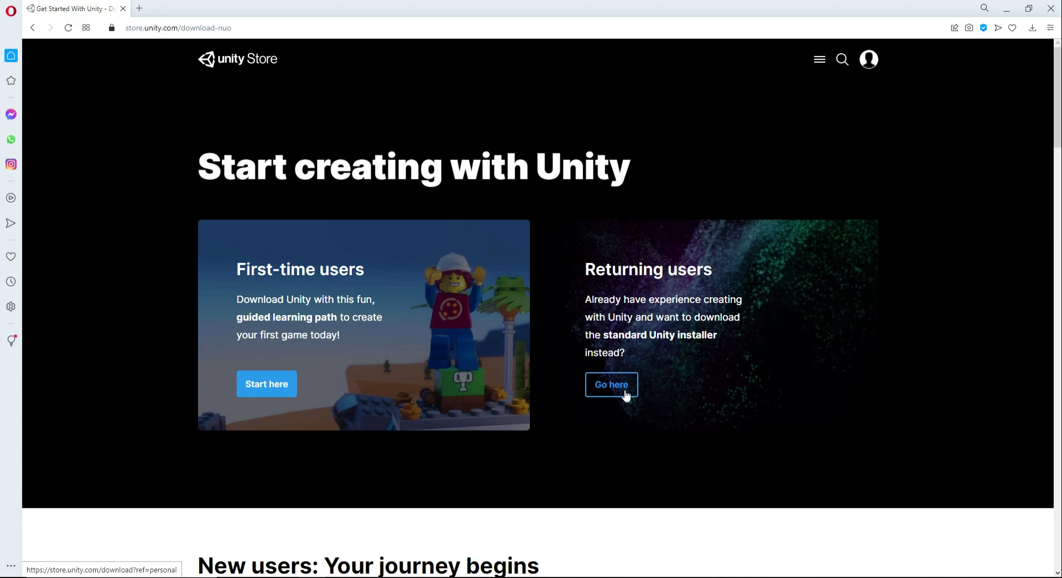
left_click(611, 384)
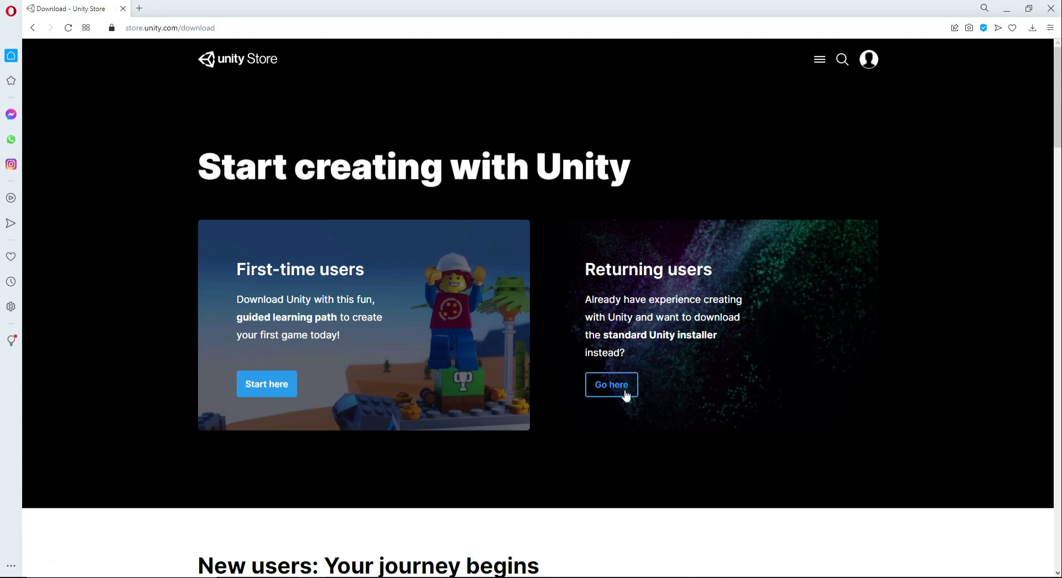
Accept the Unity Personal eligibility terms and start the Unity Hub download
left_click(611, 384)
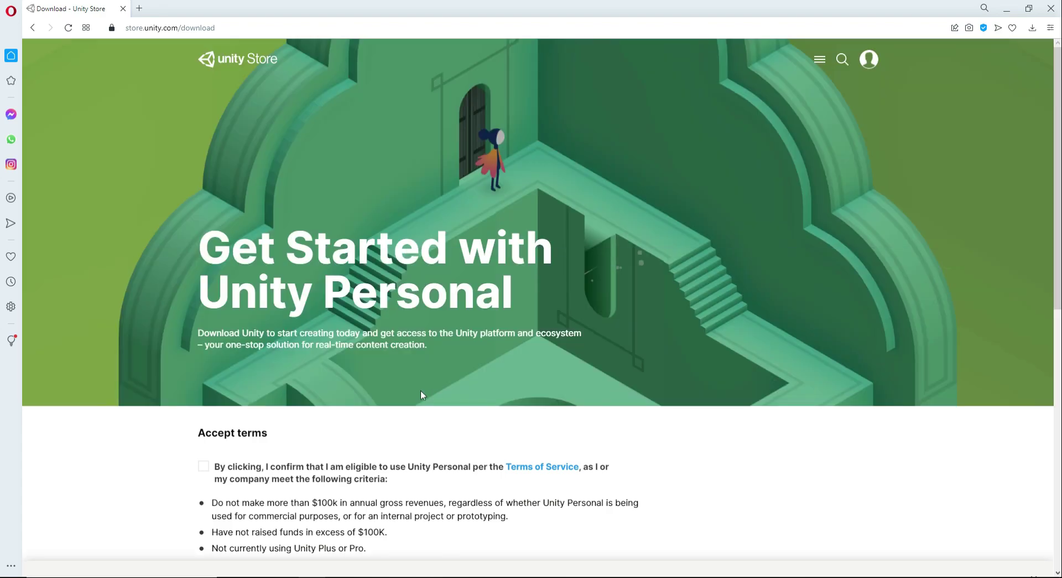
scroll("down", 3)
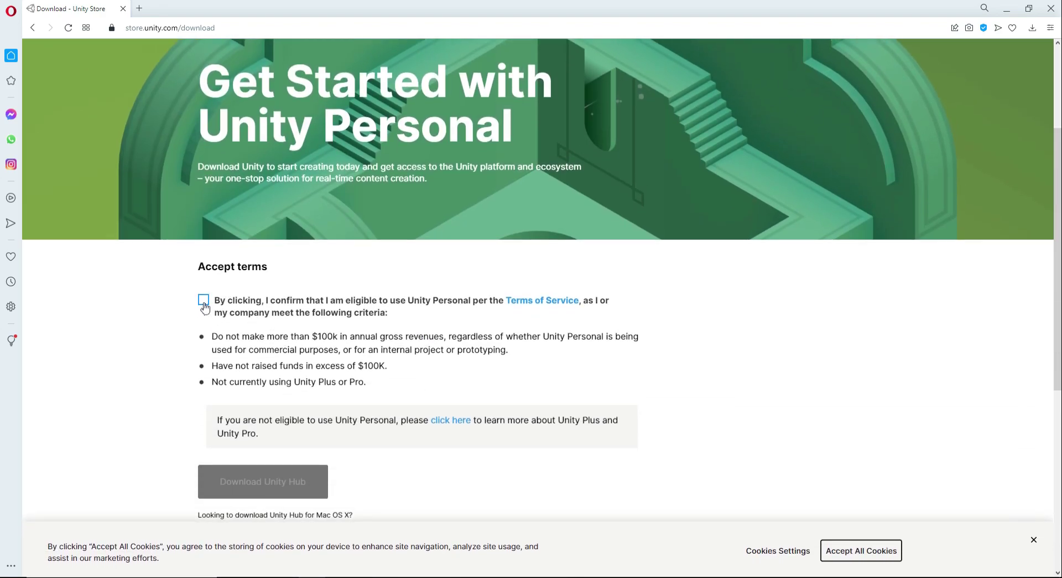
left_click(203, 300)
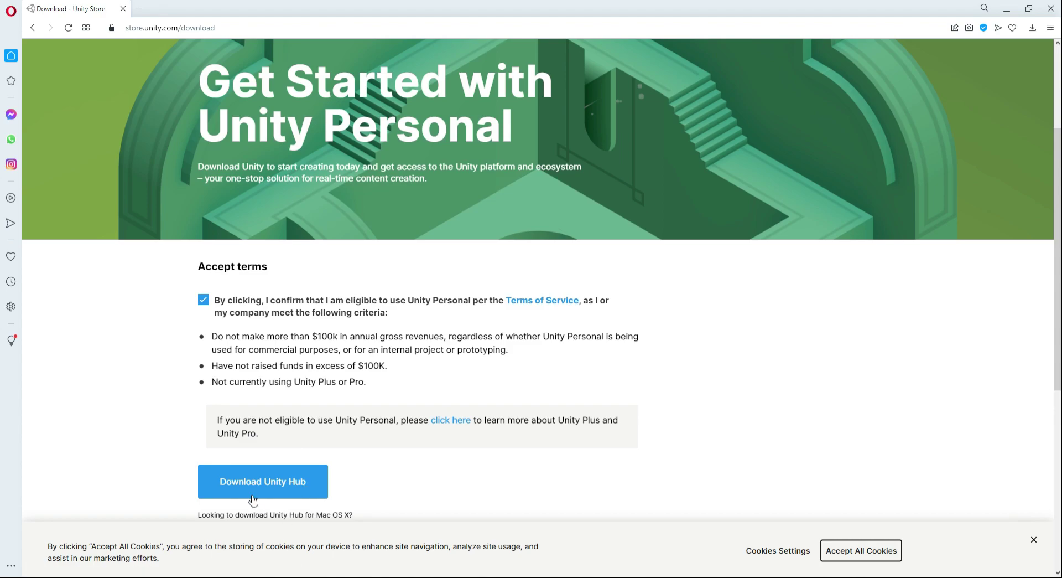
left_click(263, 481)
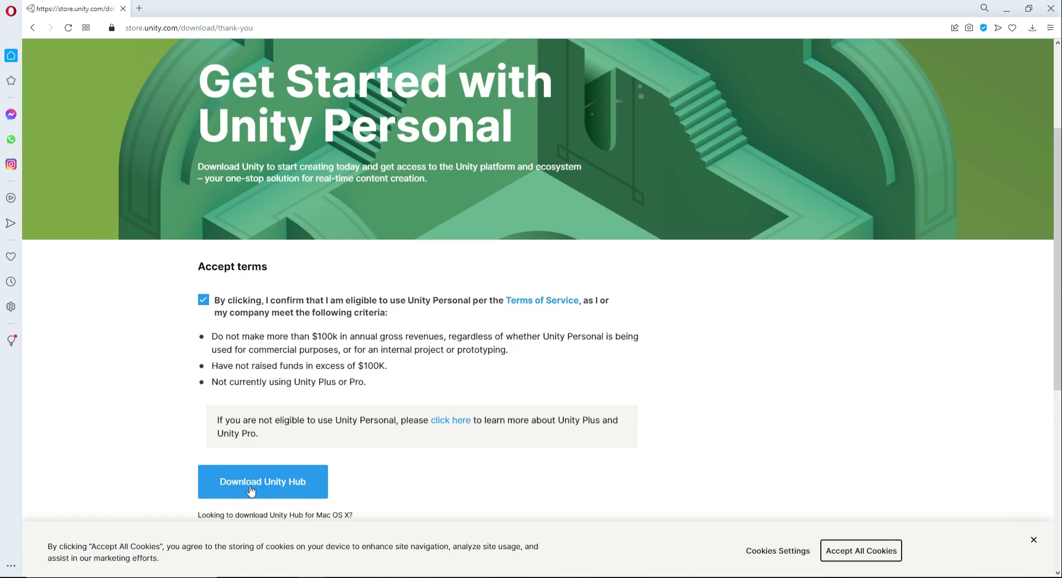
left_click(263, 482)
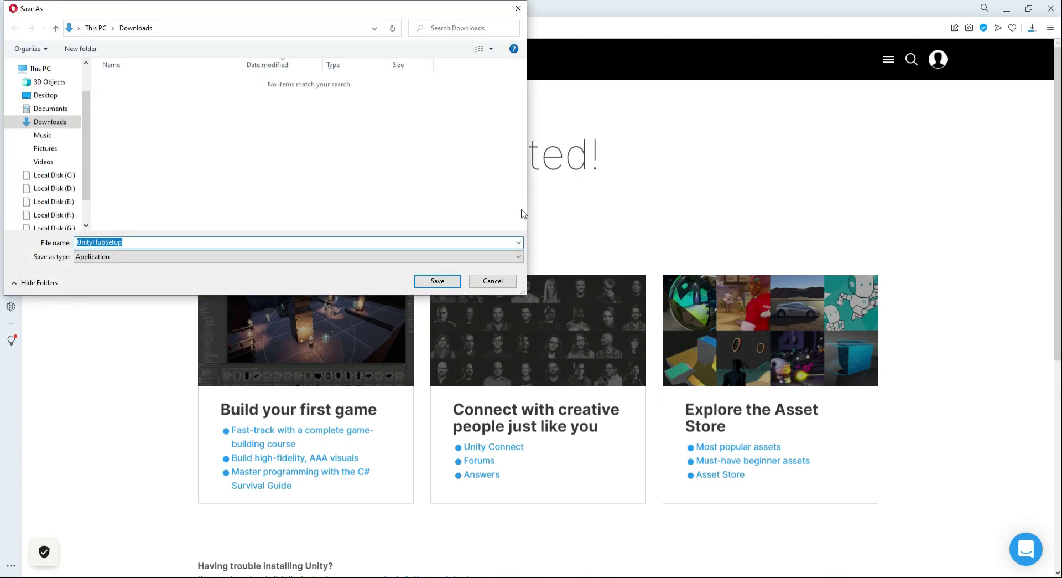
mouse_move(16, 38)
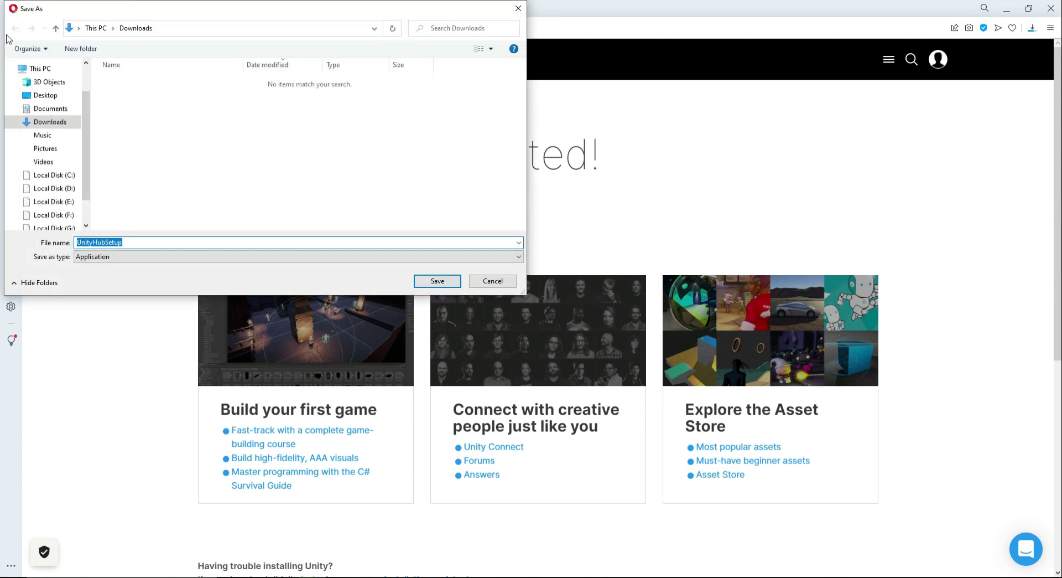
Save UnityHubSetup.exe to Downloads and watch its progress in the downloads panel
left_click(437, 280)
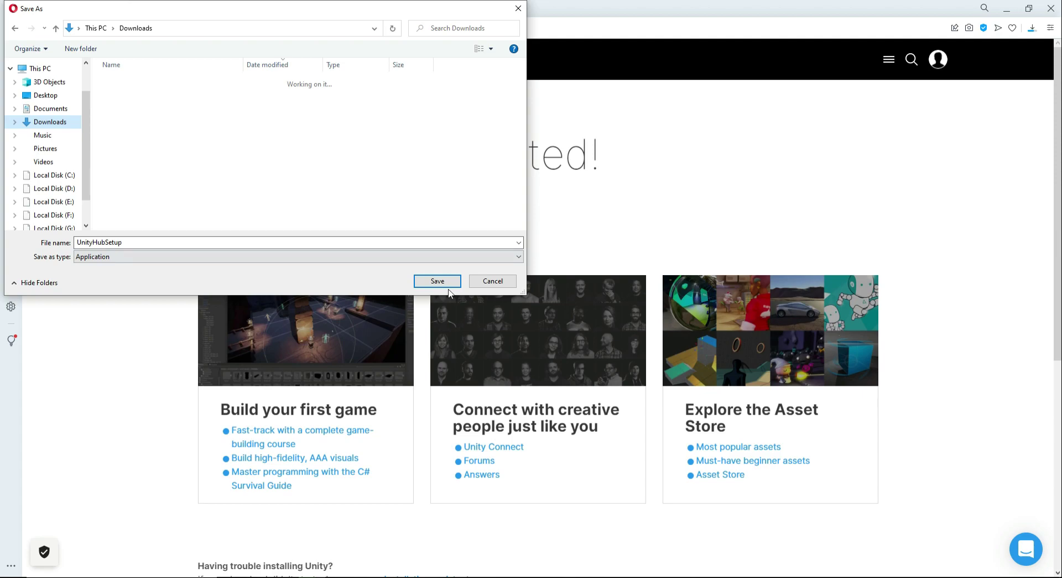
left_click(438, 281)
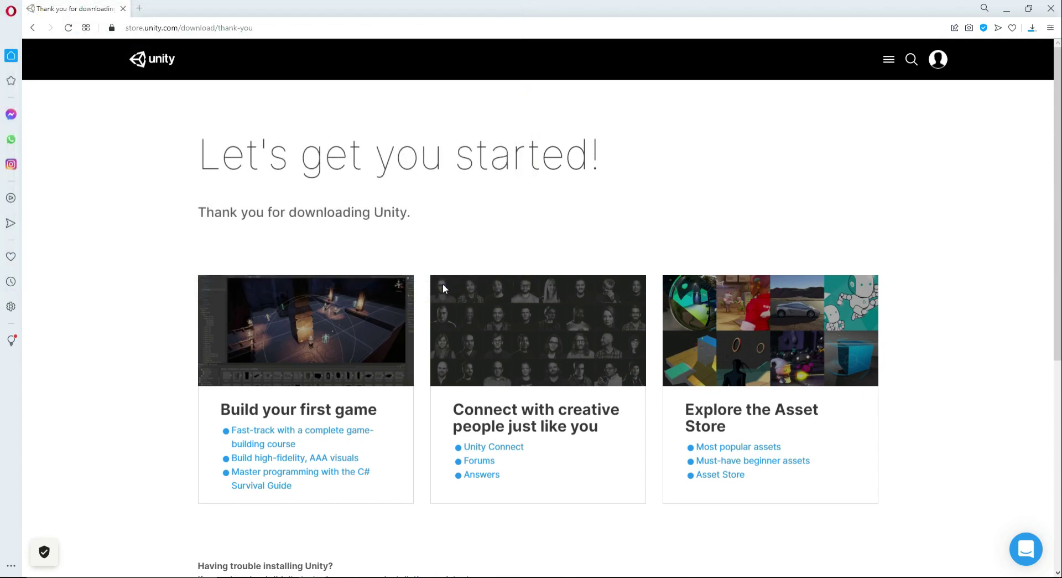
left_click(1033, 28)
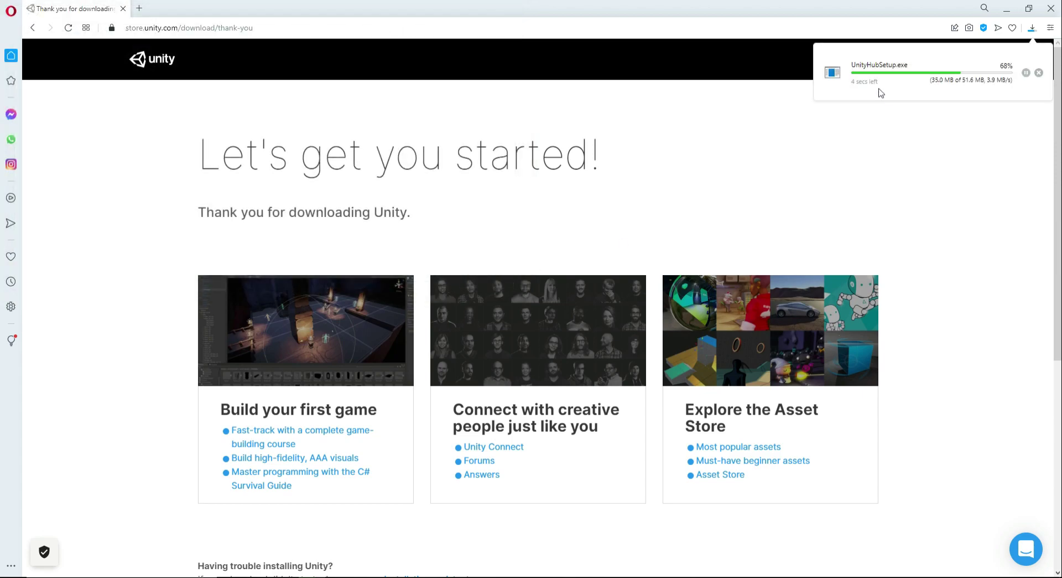
mouse_move(931, 96)
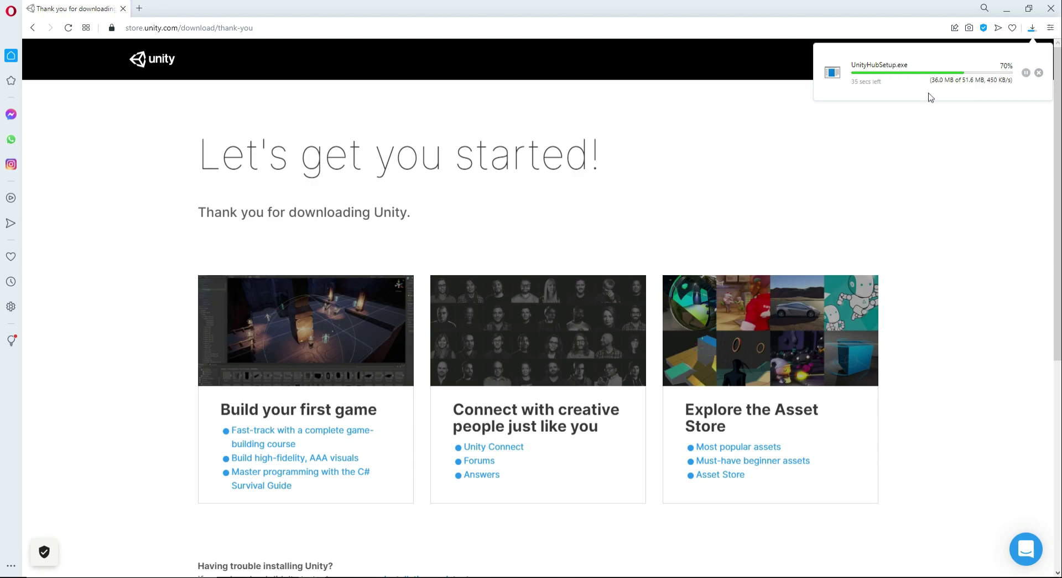
mouse_move(1026, 147)
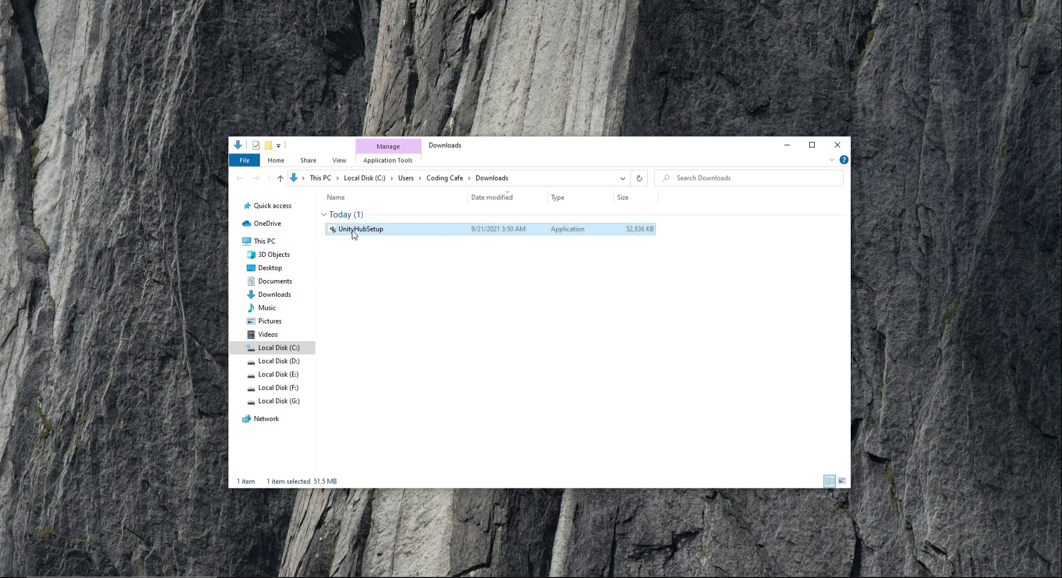
Run UnityHubSetup, agree to the license, install to the default folder and launch Unity Hub
double_click(360, 229)
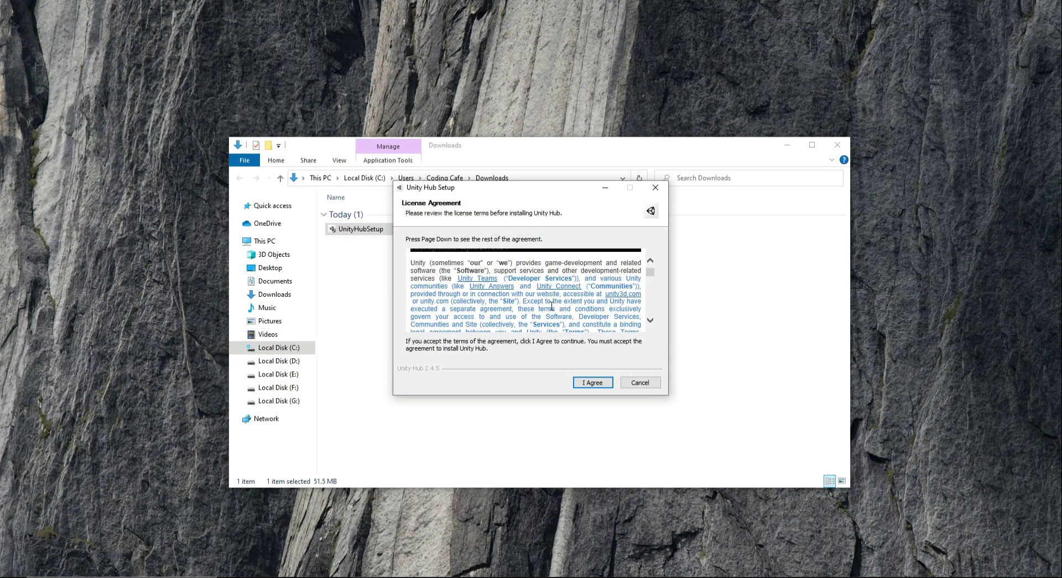
left_click(592, 382)
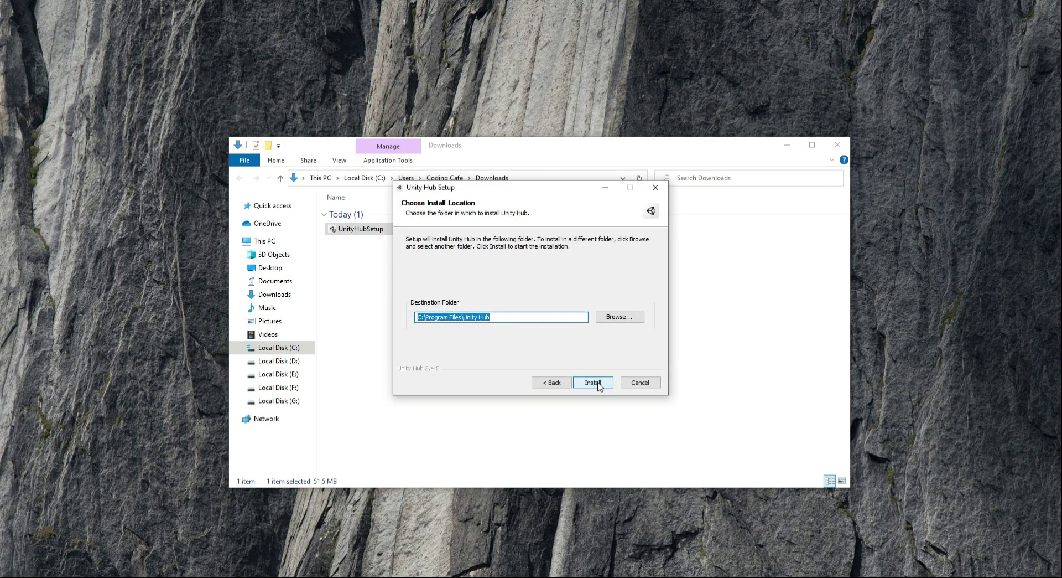
left_click(593, 381)
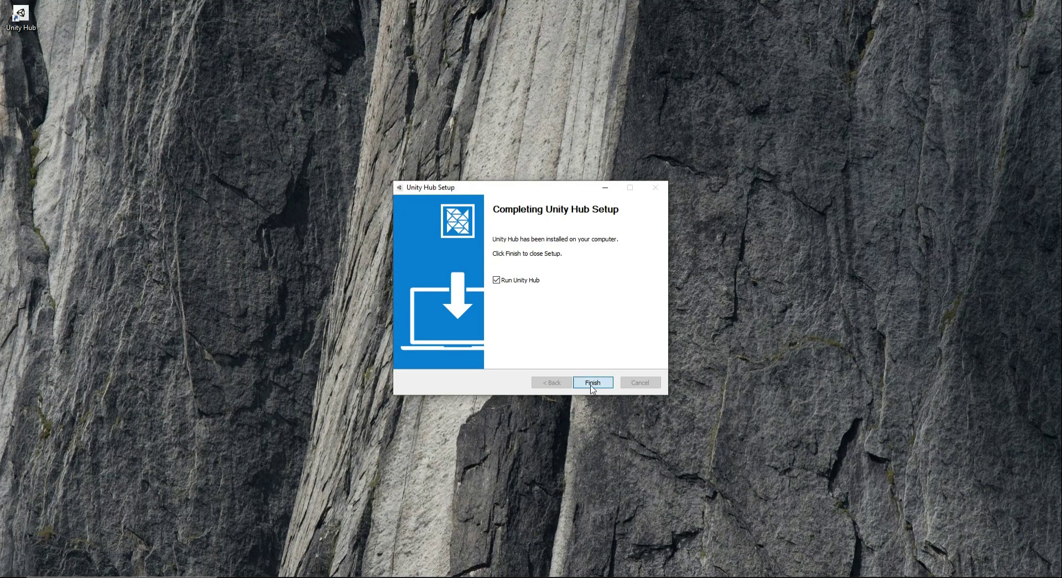
left_click(592, 382)
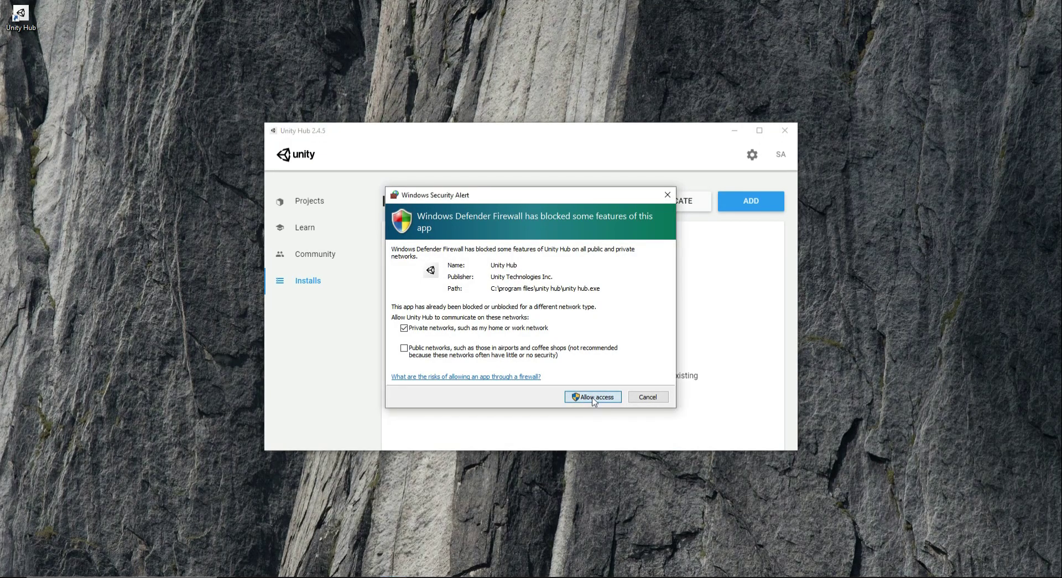
Allow Unity Hub through the firewall and begin adding a Unity version from Installs
left_click(592, 396)
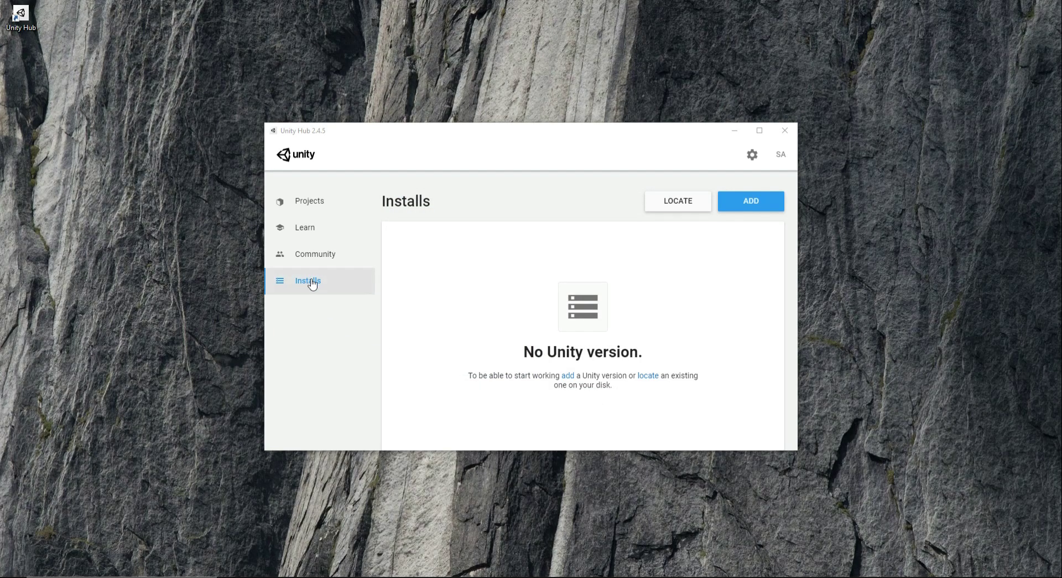
mouse_move(323, 290)
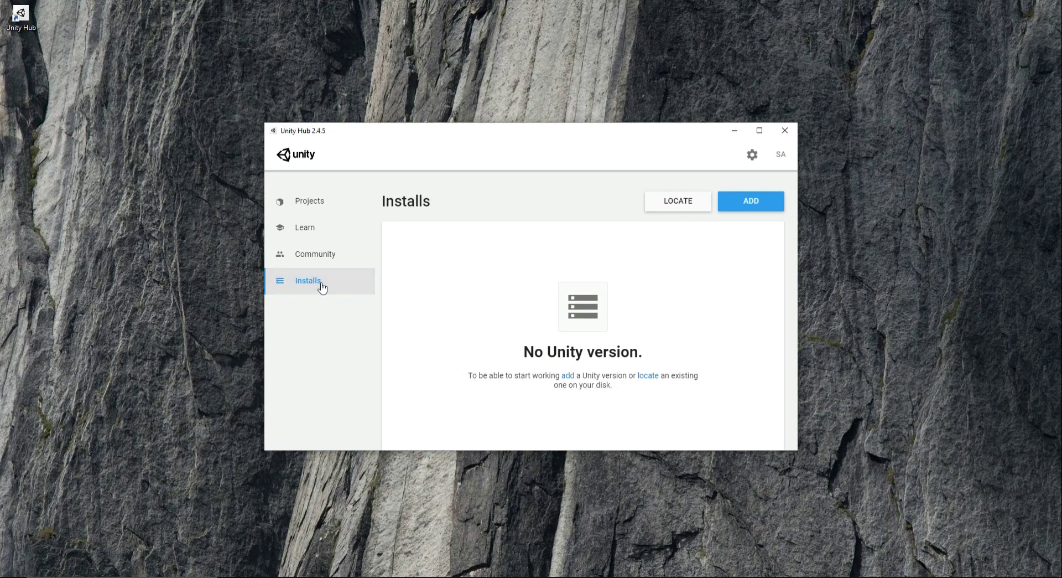
mouse_move(719, 299)
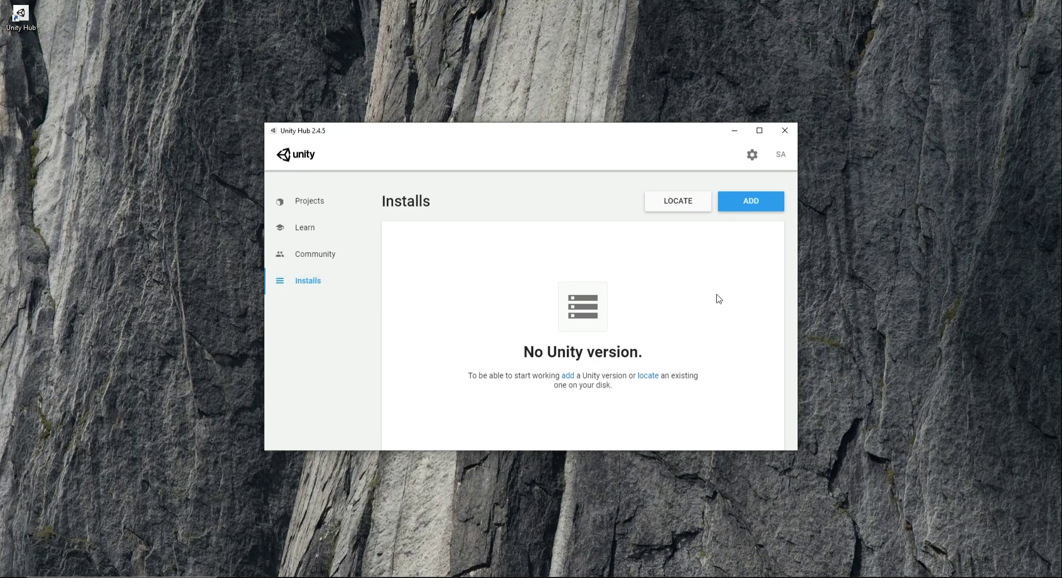
left_click(750, 201)
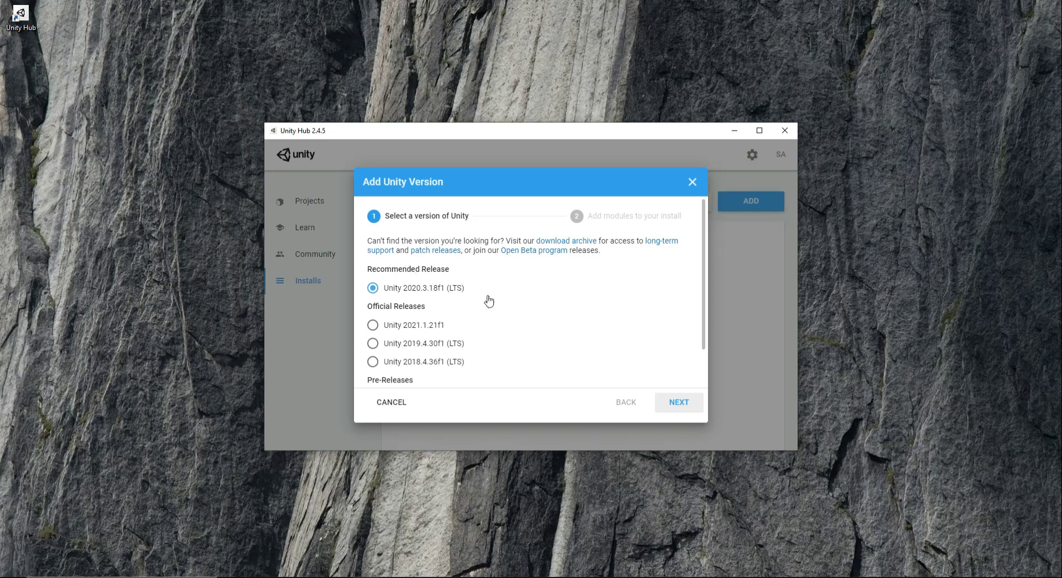
Select Unity 2020.3.18f1 with Android (SDK/NDK, OpenJDK) and iOS Build Support and continue to the license terms
left_click(680, 402)
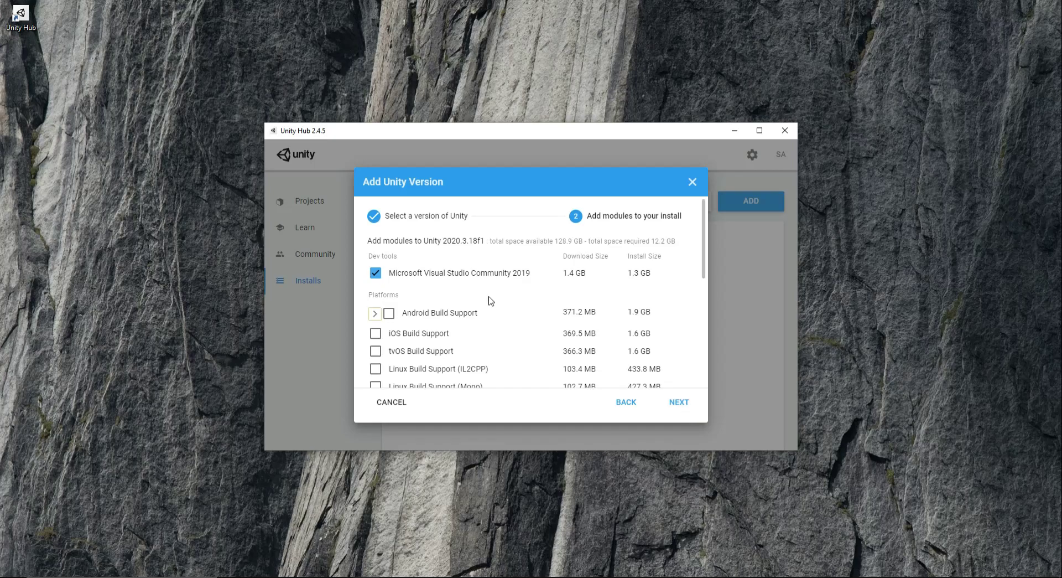
left_click(388, 312)
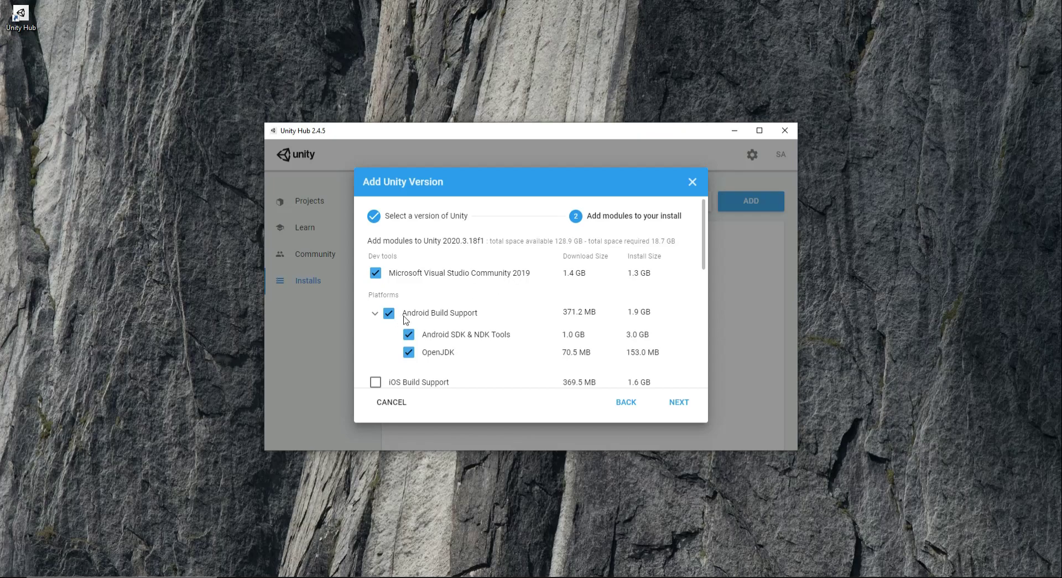
scroll("down", 3)
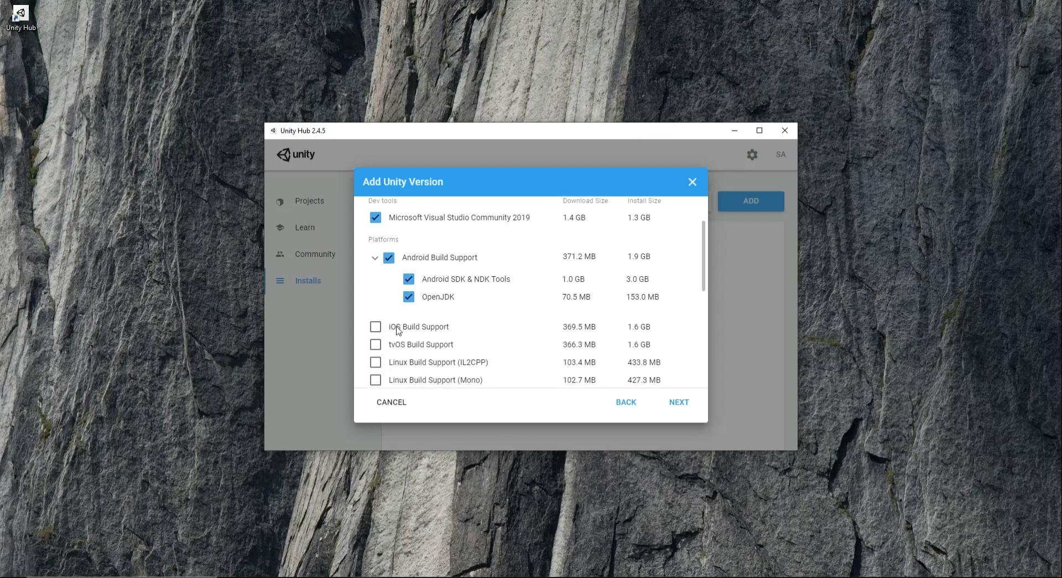
left_click(376, 326)
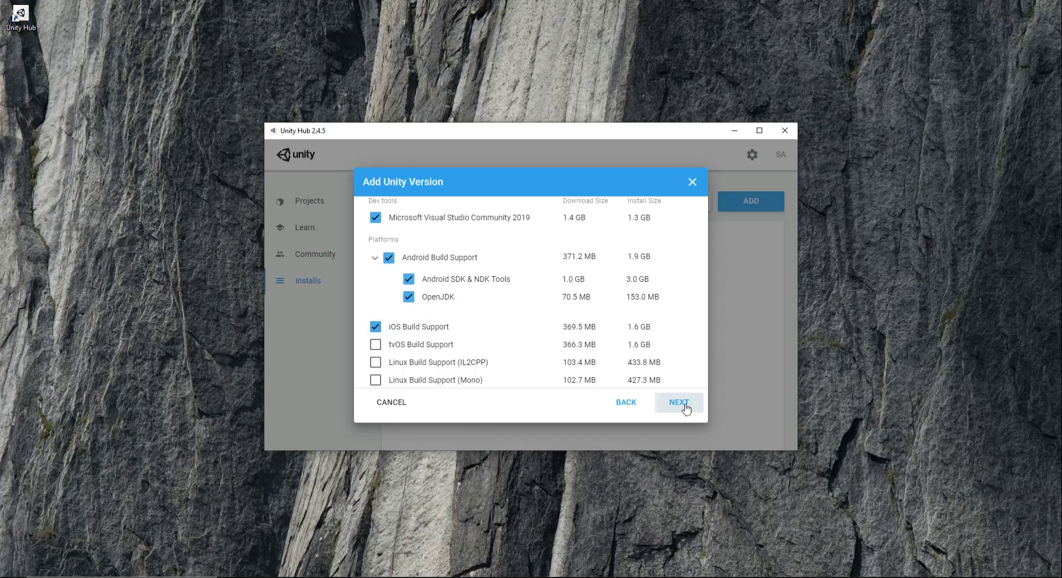
left_click(680, 402)
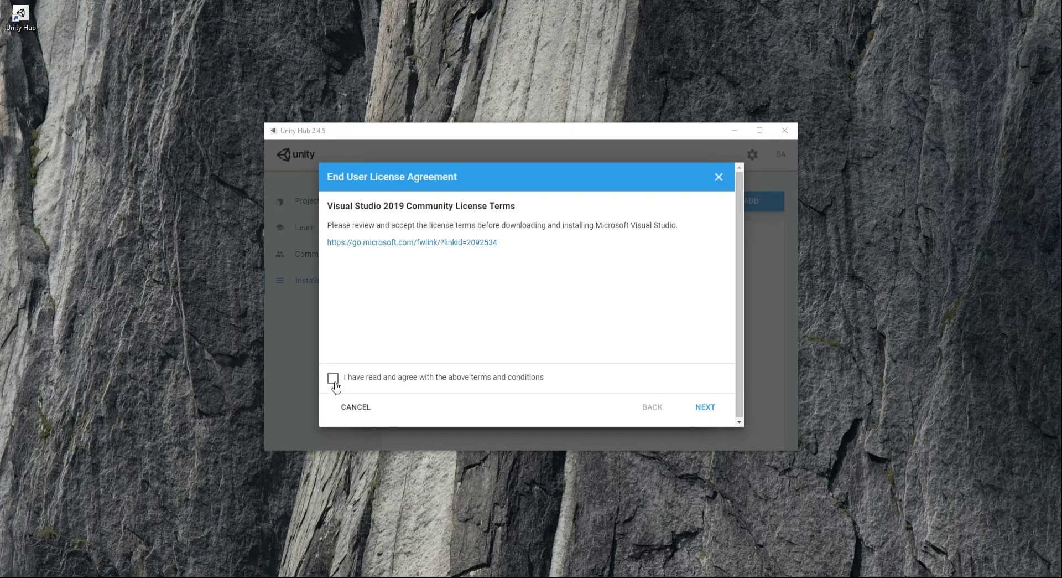
Accept the Visual Studio 2019 and Android SDK/NDK terms and start installing 2020.3.18f1
left_click(332, 376)
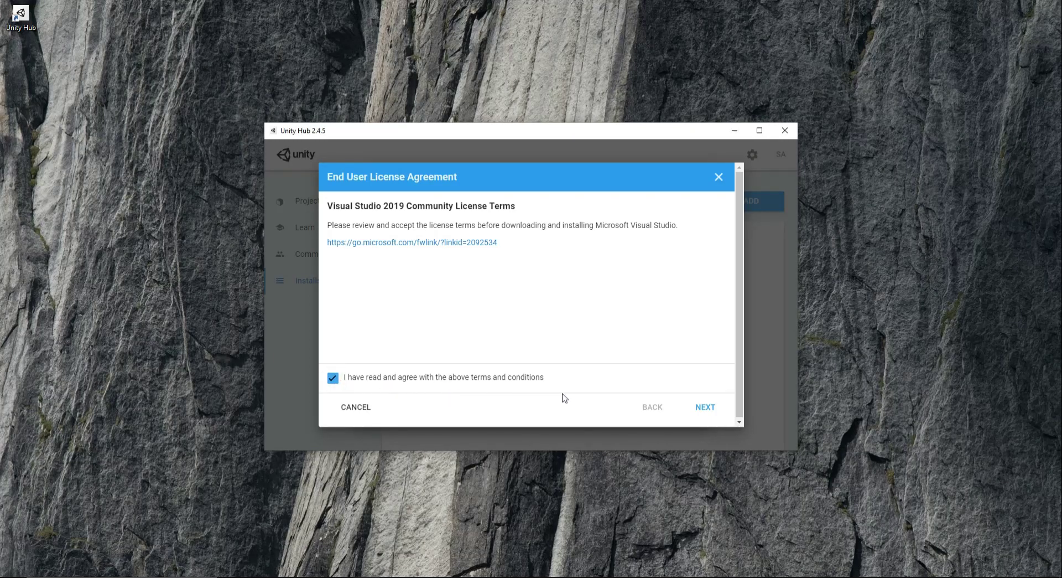
left_click(706, 407)
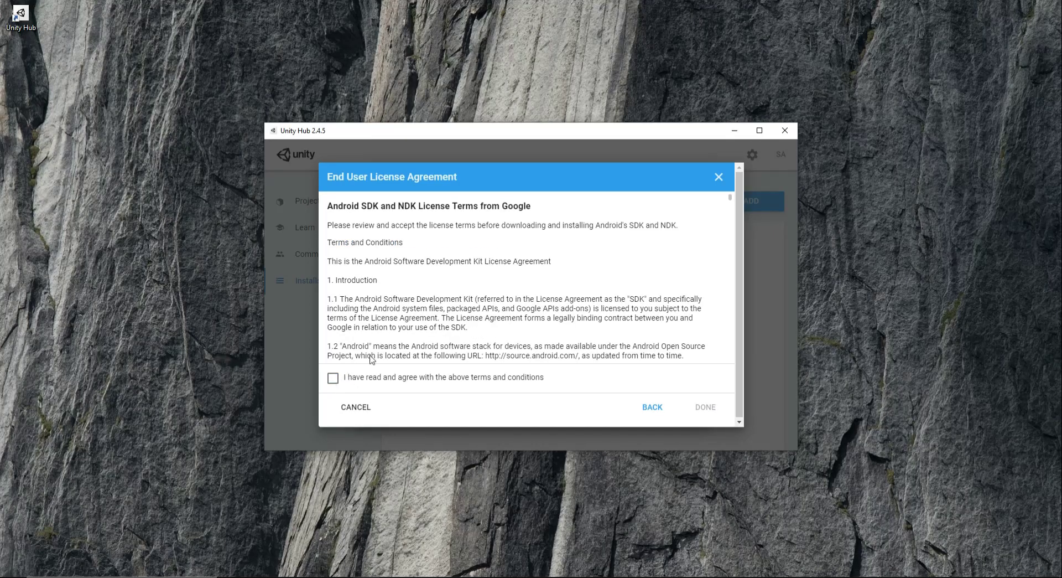
left_click(332, 377)
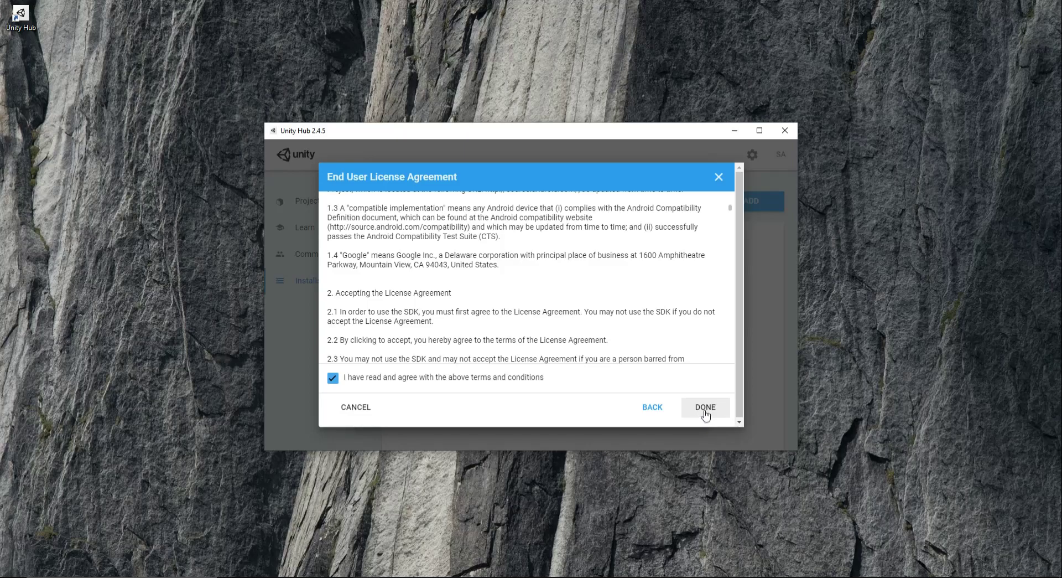
left_click(706, 407)
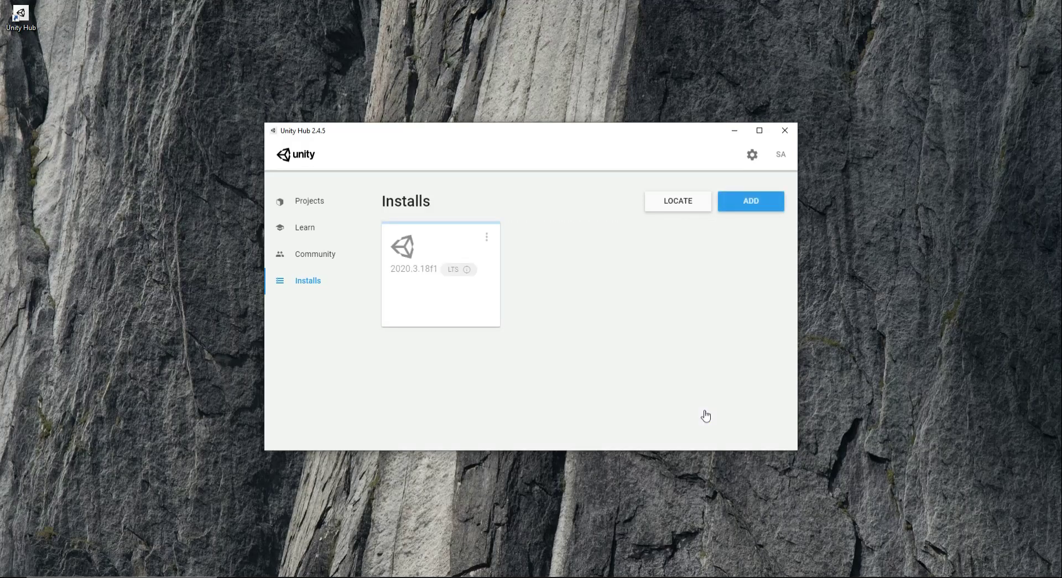
mouse_move(394, 248)
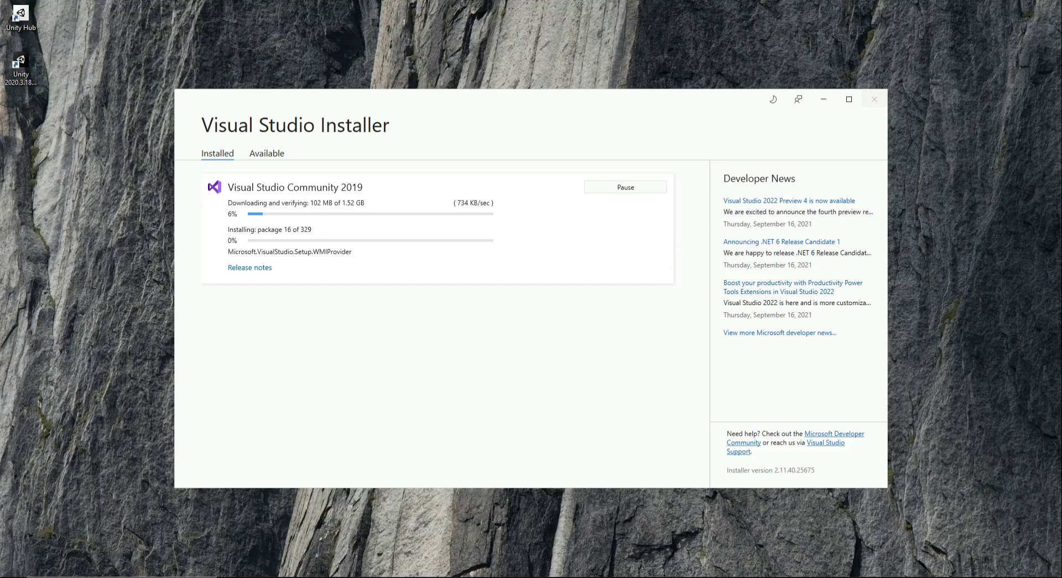
mouse_move(976, 187)
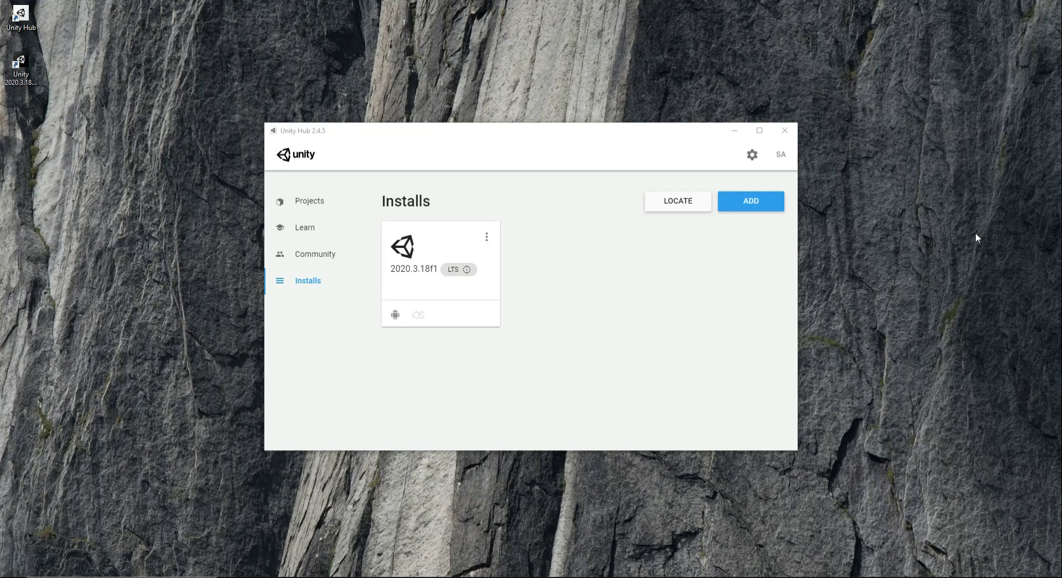
mouse_move(972, 257)
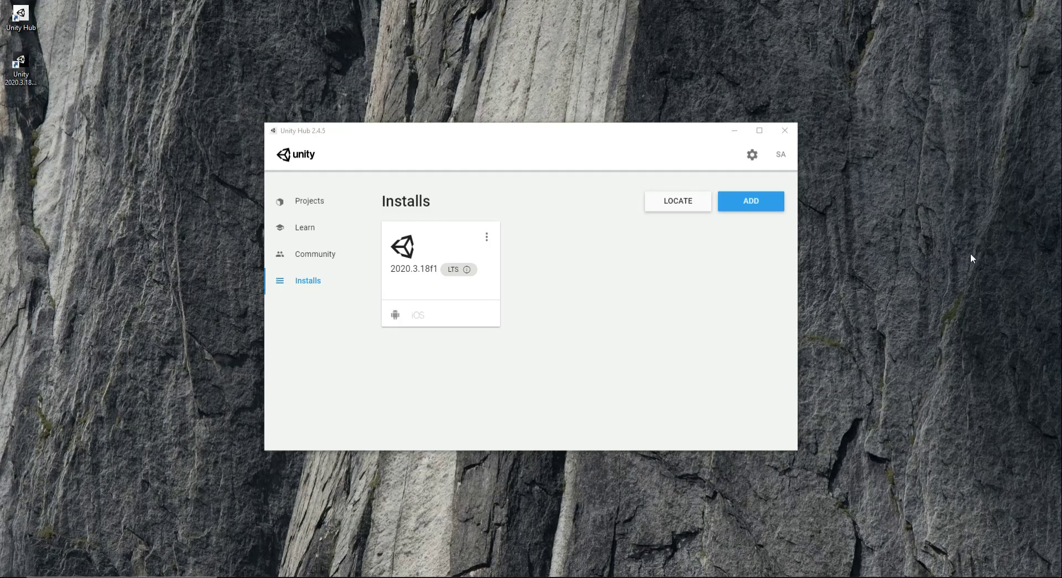
mouse_move(976, 262)
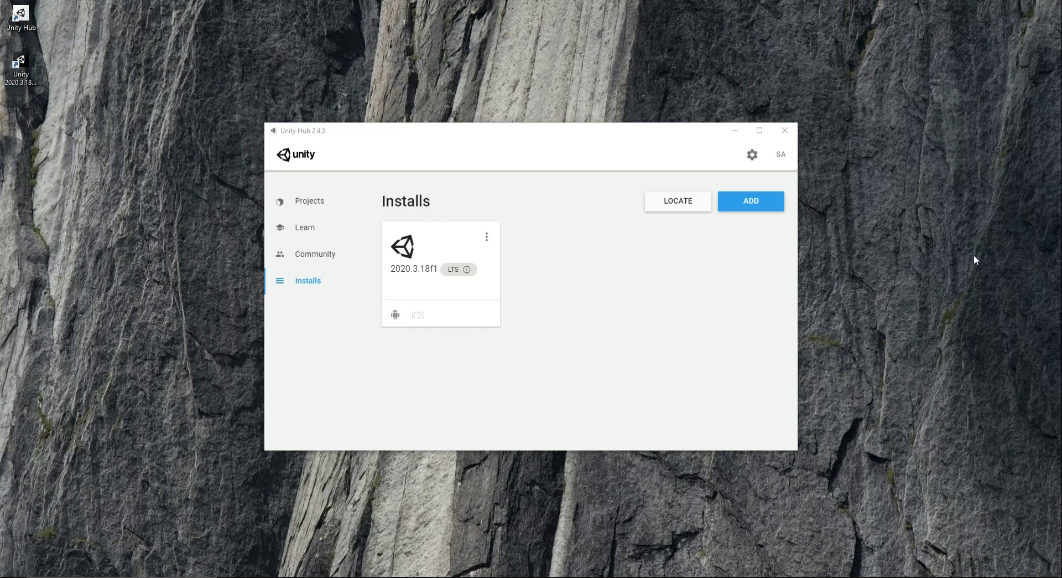
mouse_move(314, 211)
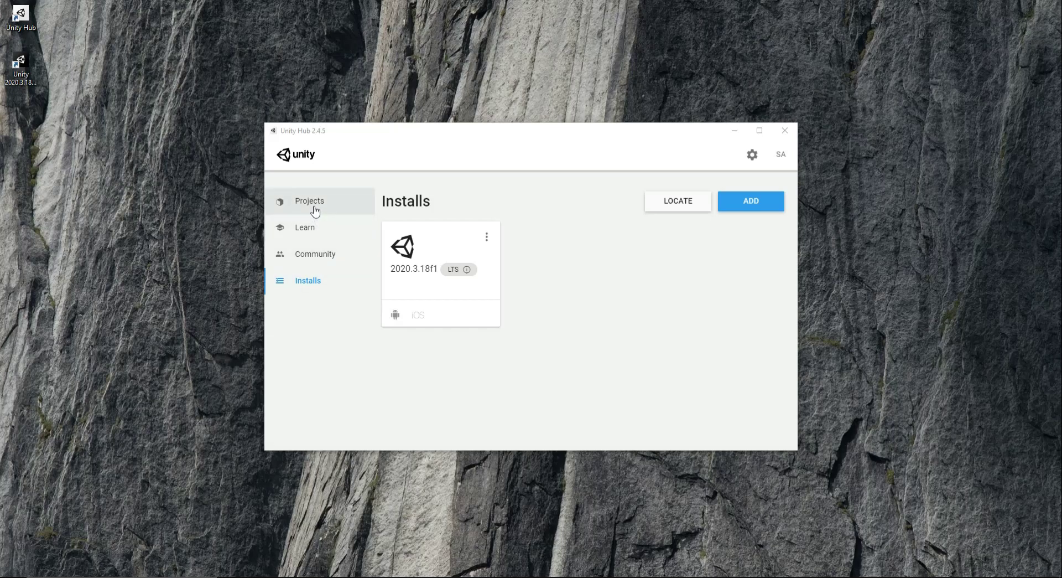
Start a new project from Projects and choose the 2D template
left_click(310, 200)
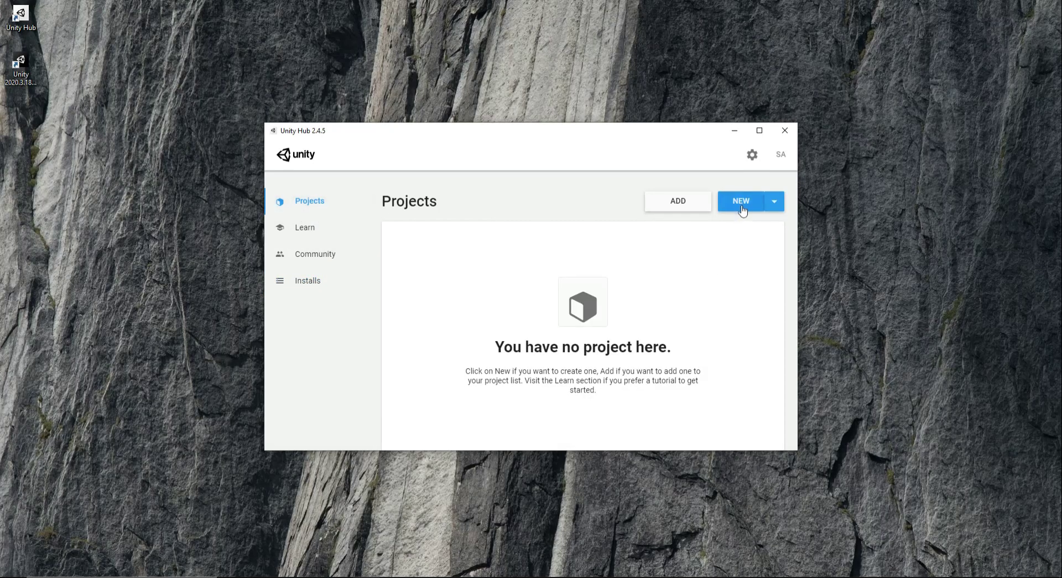
left_click(740, 200)
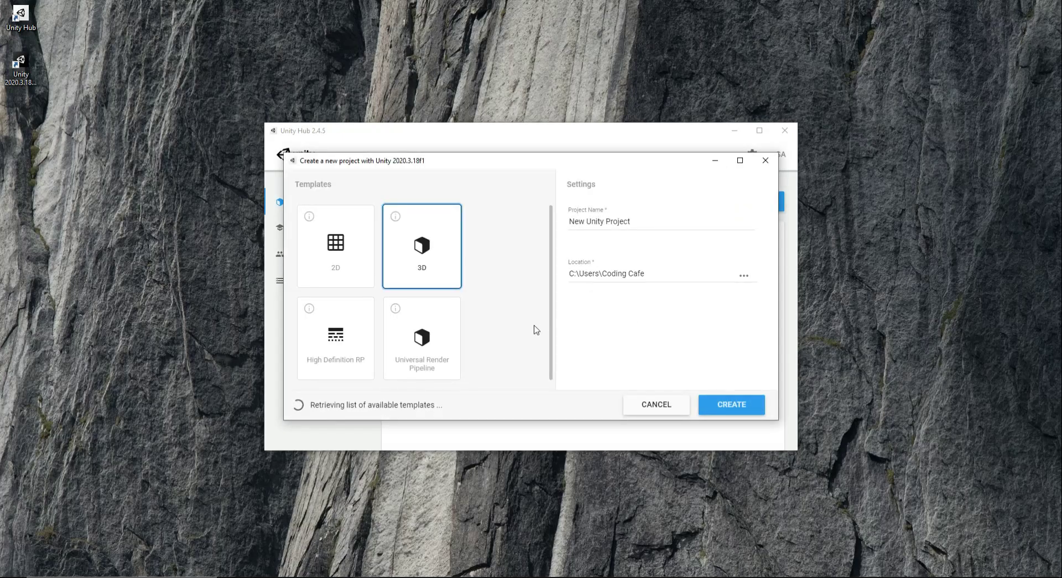
left_click(336, 246)
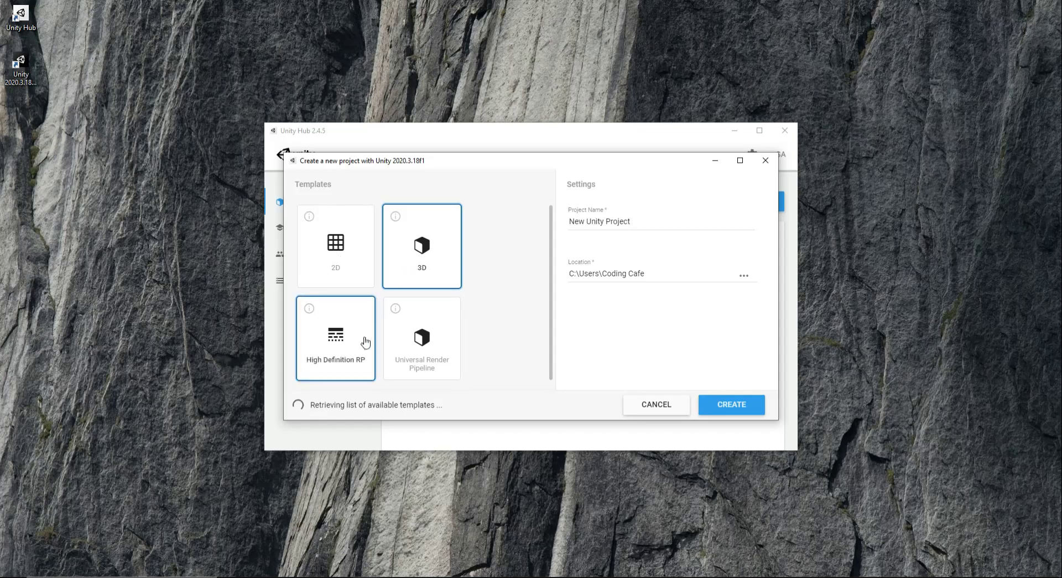
mouse_move(409, 367)
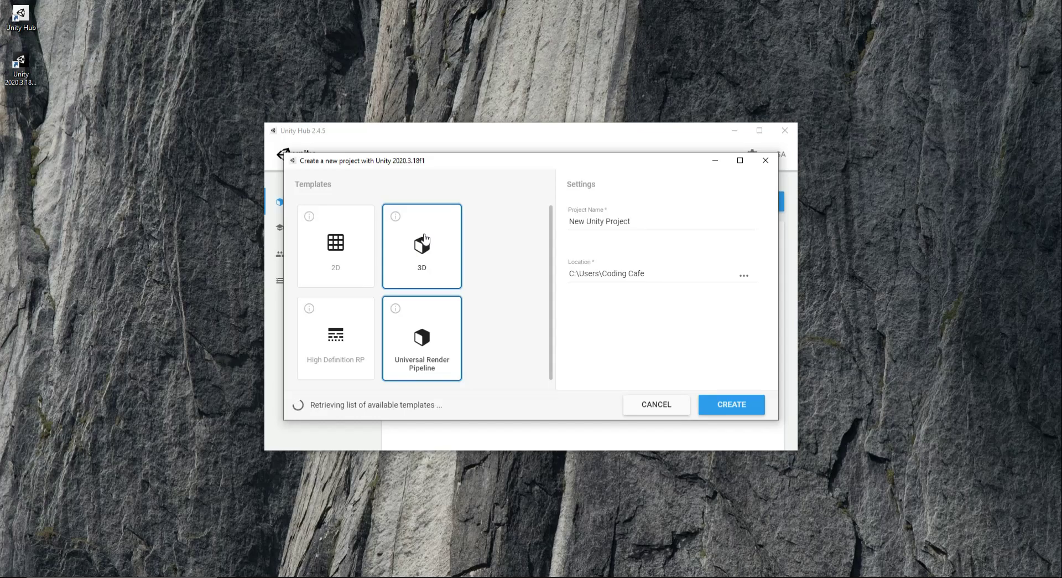
left_click(335, 246)
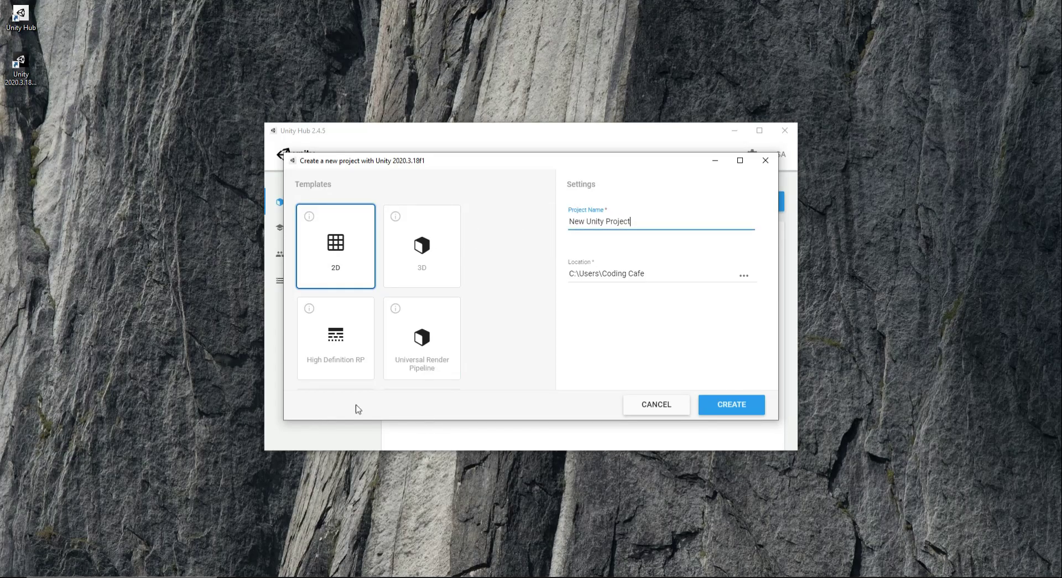
mouse_move(372, 418)
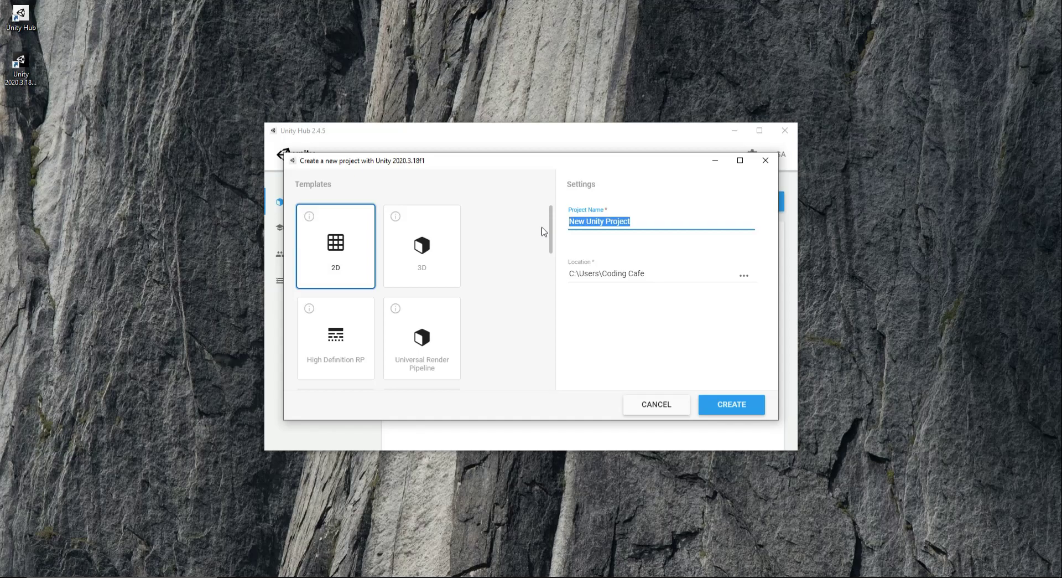
Name the project MyFirstTestGame and create it
type("First")
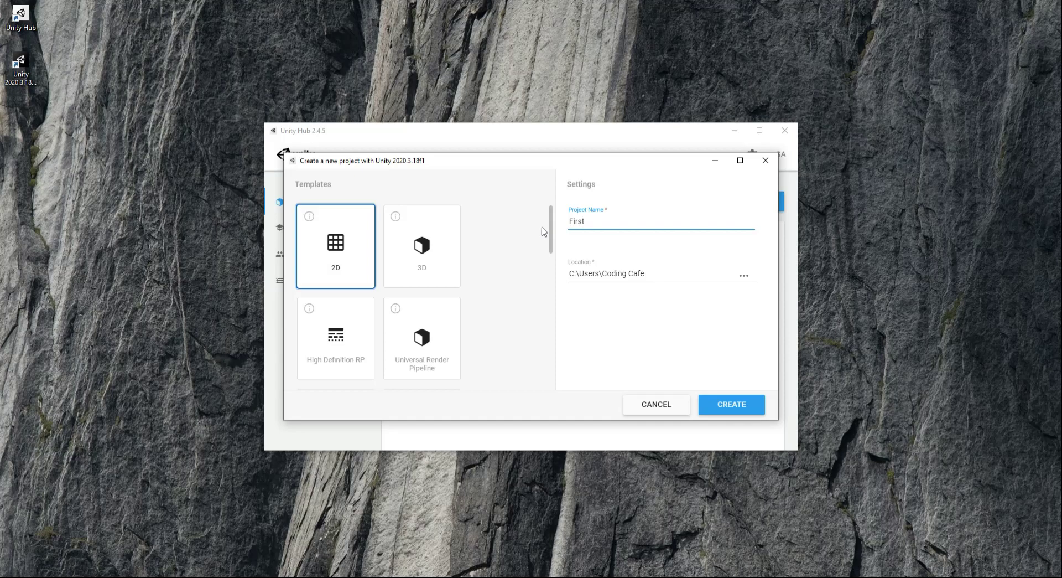
type("My")
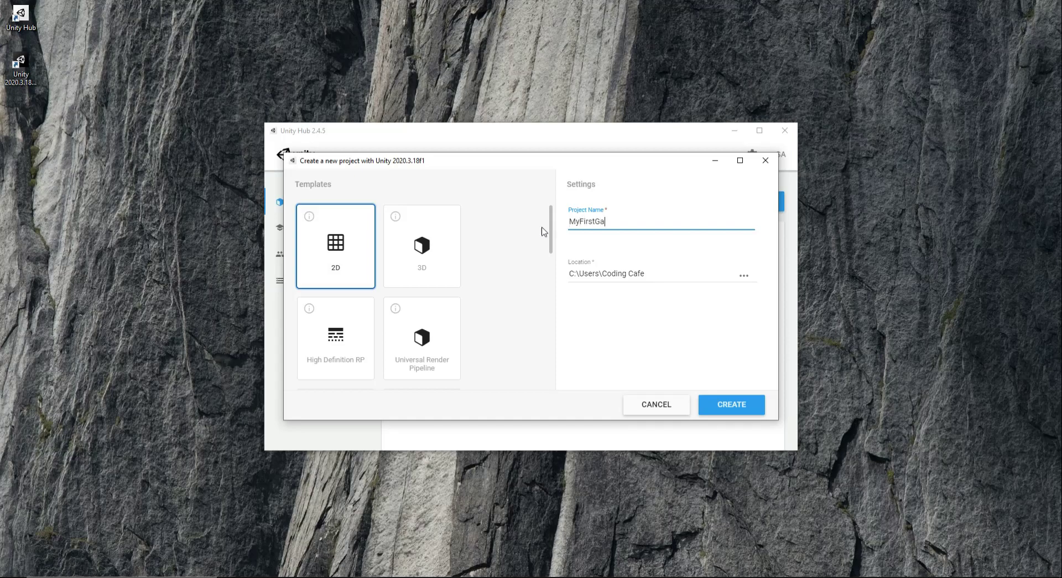
type("me")
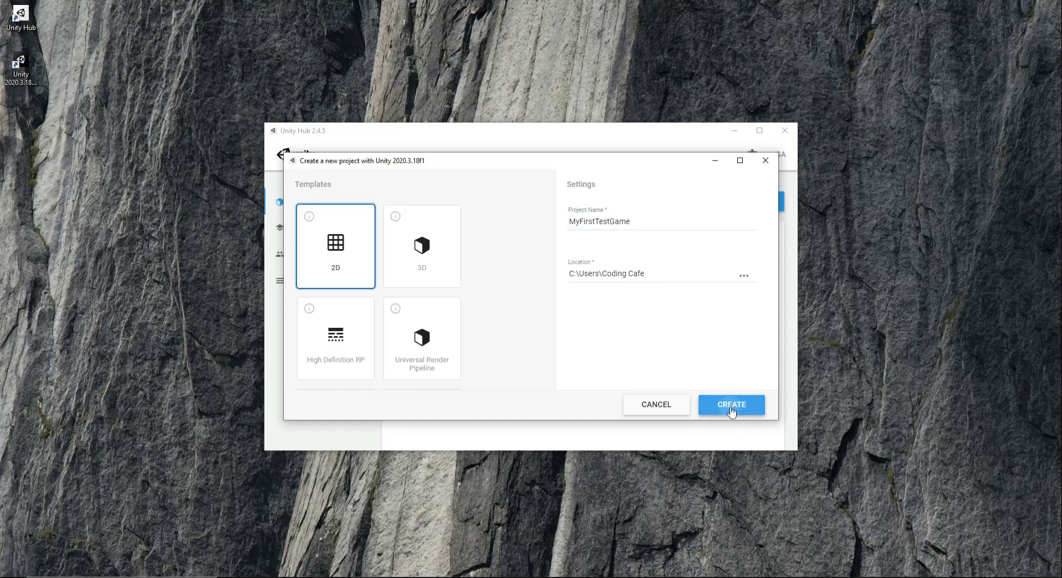
left_click(732, 404)
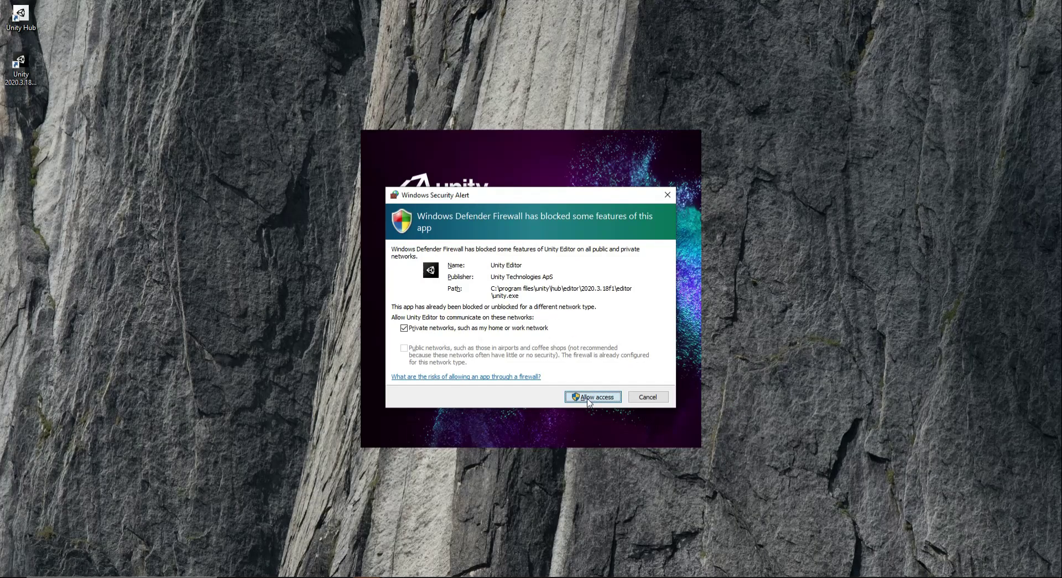
Allow the Unity Editor through the firewall on private networks
left_click(592, 396)
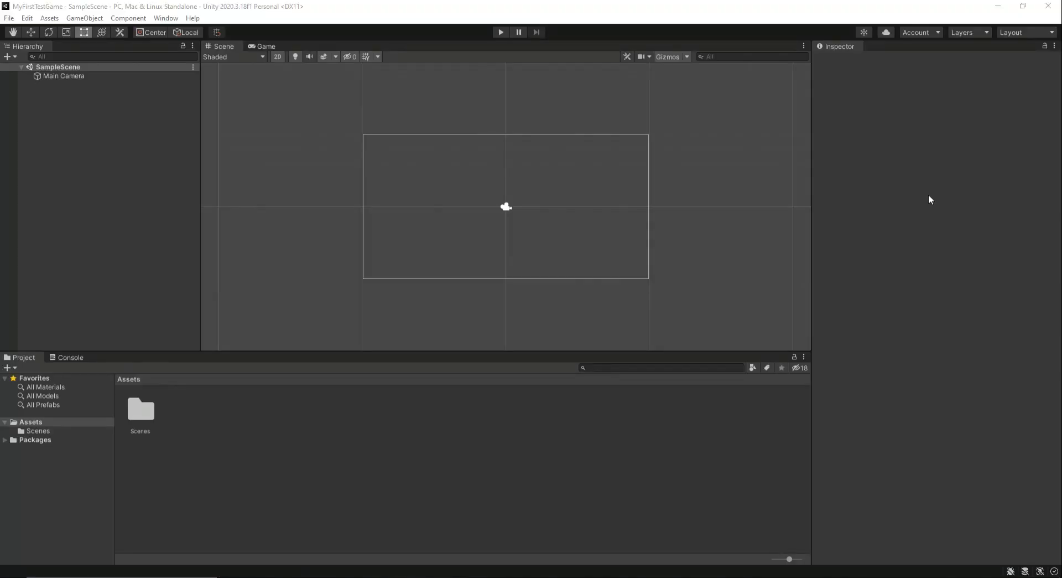
mouse_move(899, 280)
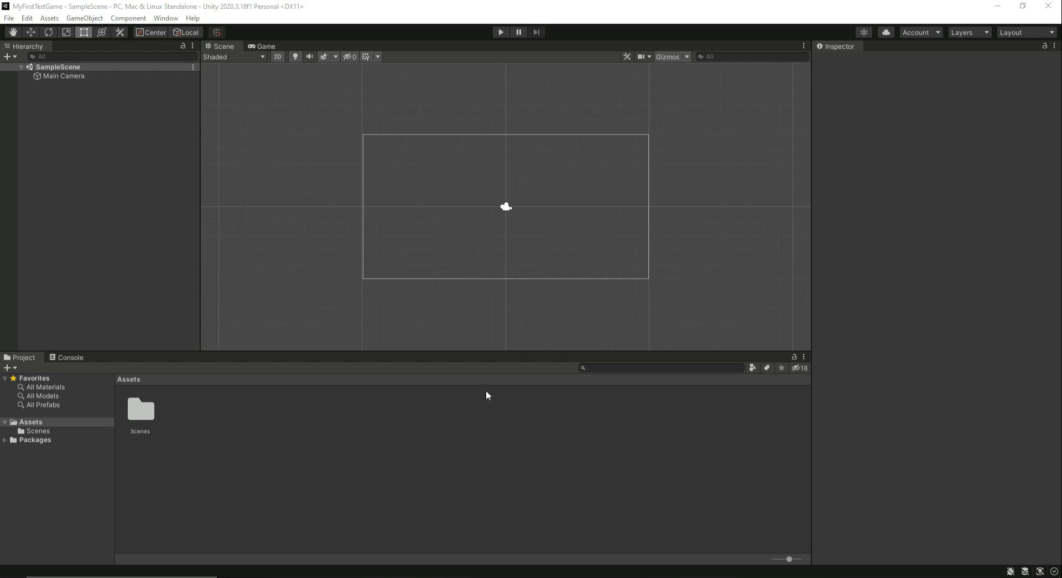
mouse_move(735, 386)
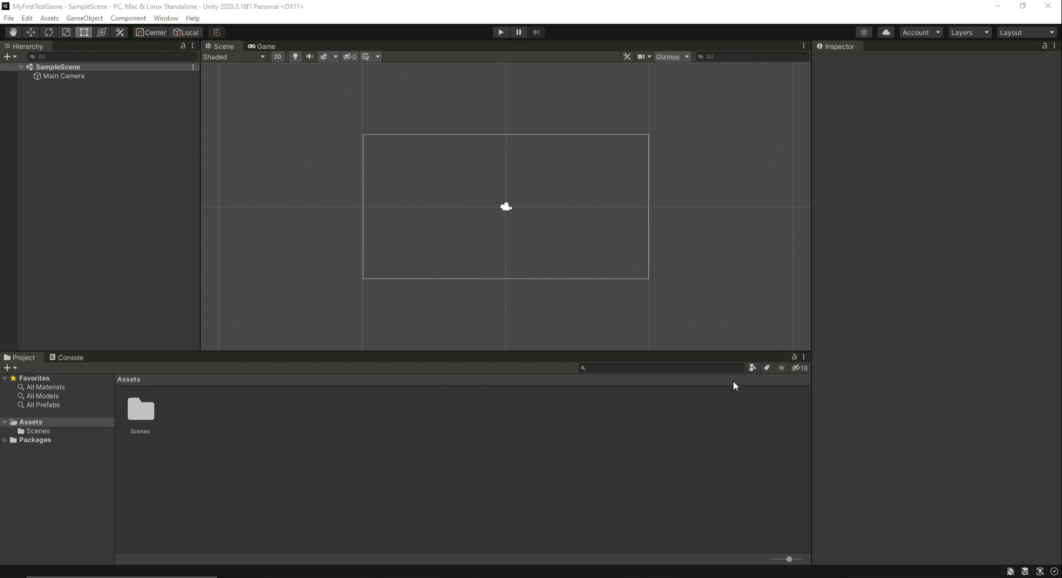
mouse_move(210, 224)
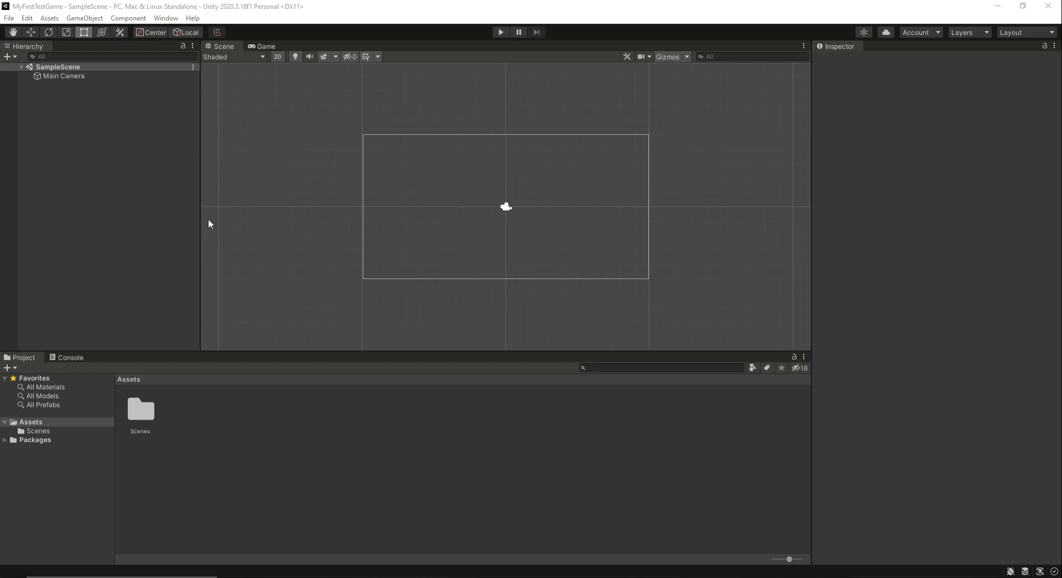